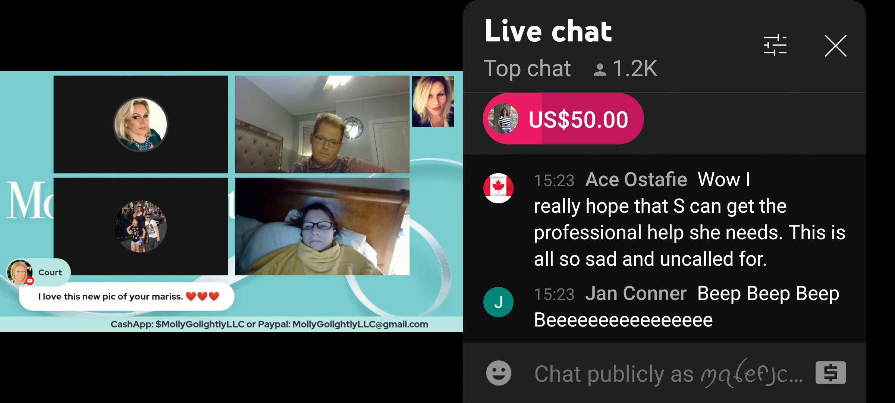
scroll("down", 3)
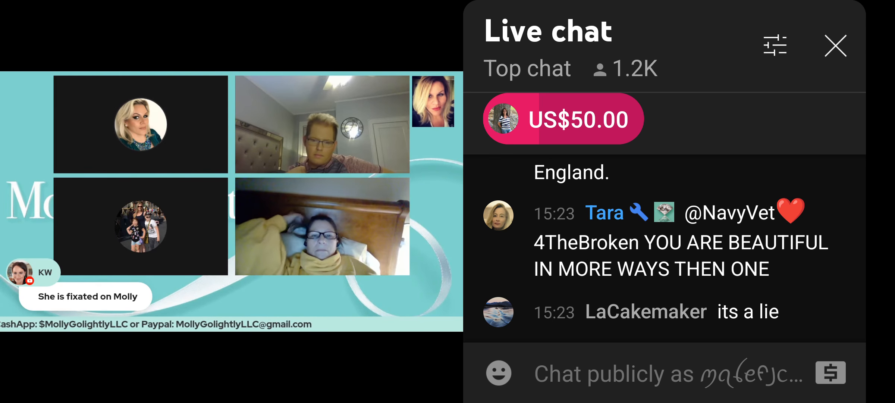
scroll("down", 3)
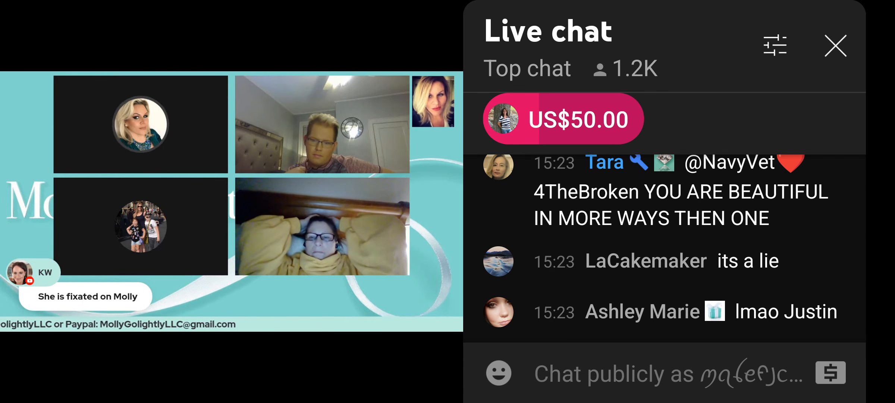